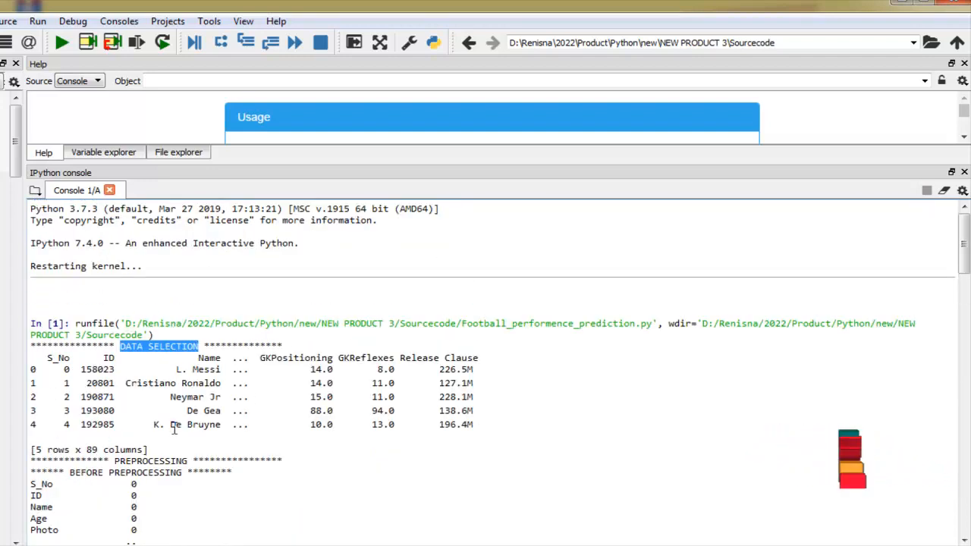
scroll("down", 3)
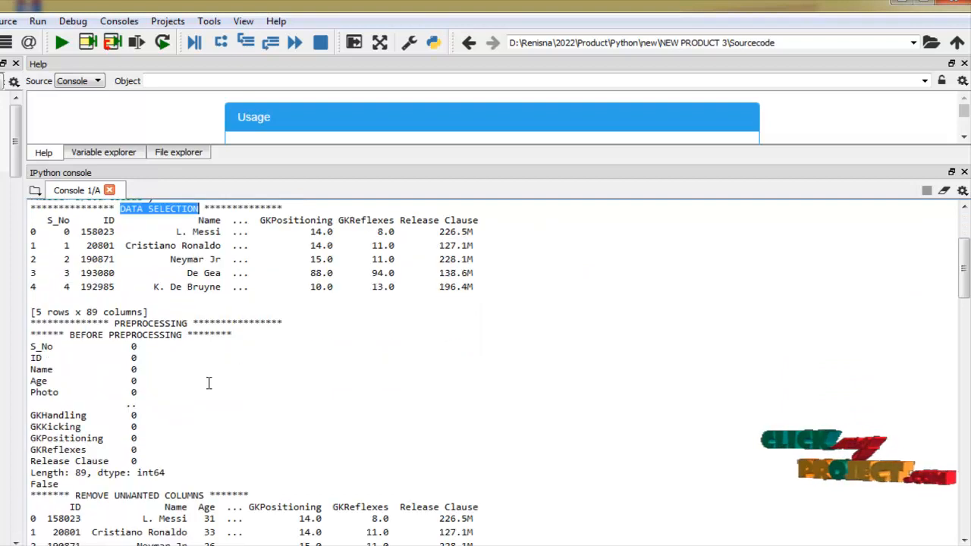
scroll("down", 3)
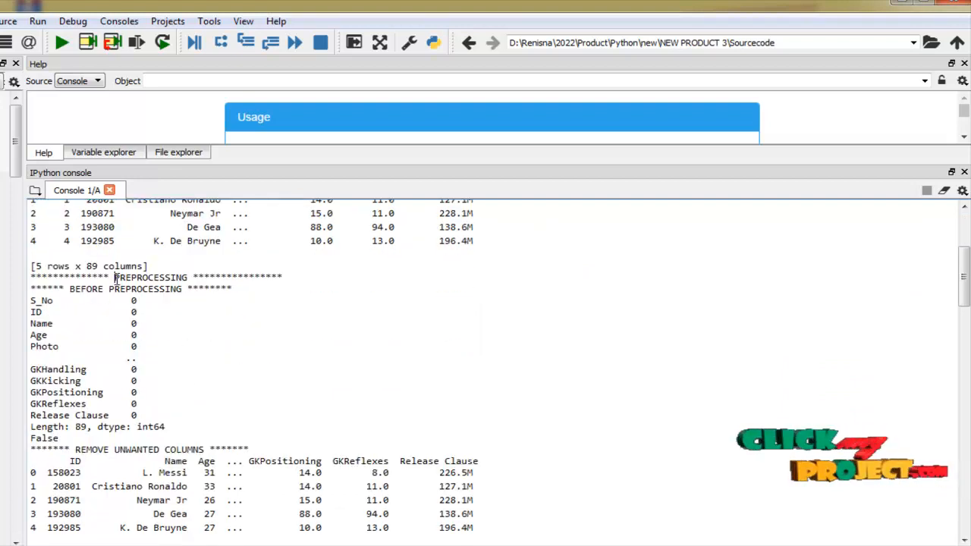
double_click(149, 276)
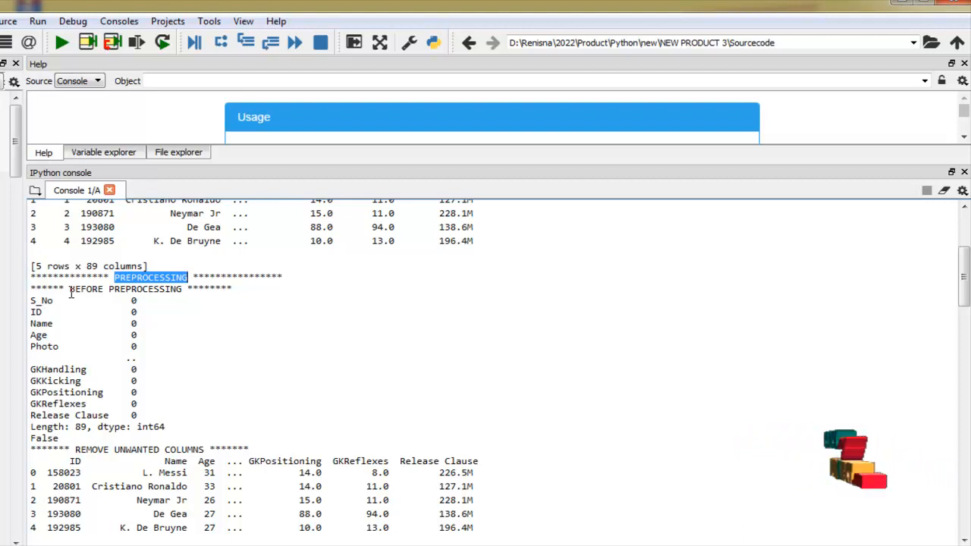
left_click_drag(30, 300, 114, 415)
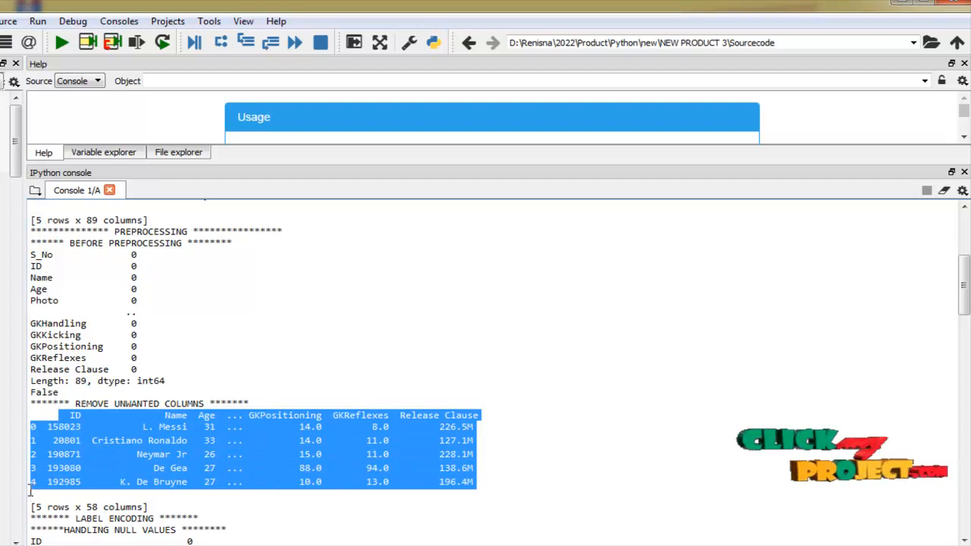
scroll("down", 3)
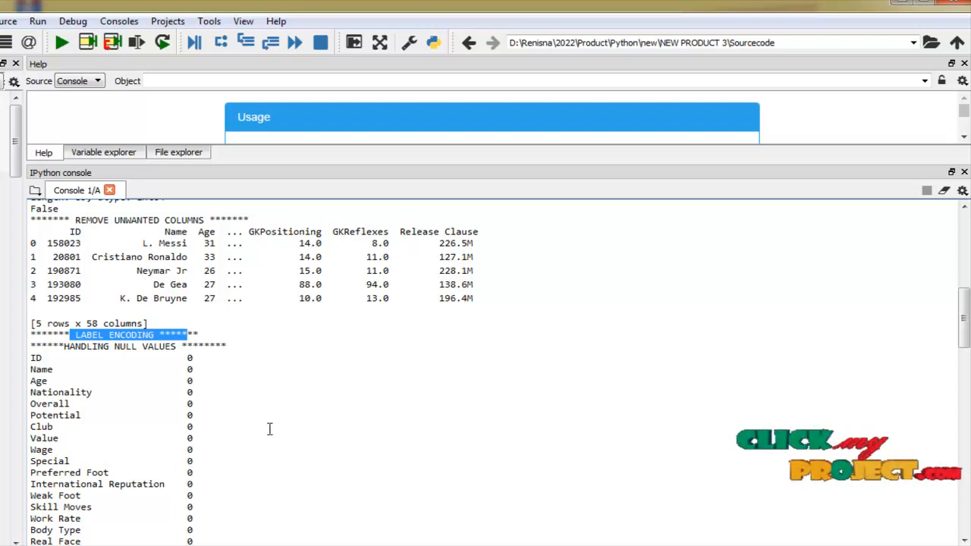
scroll("down", 3)
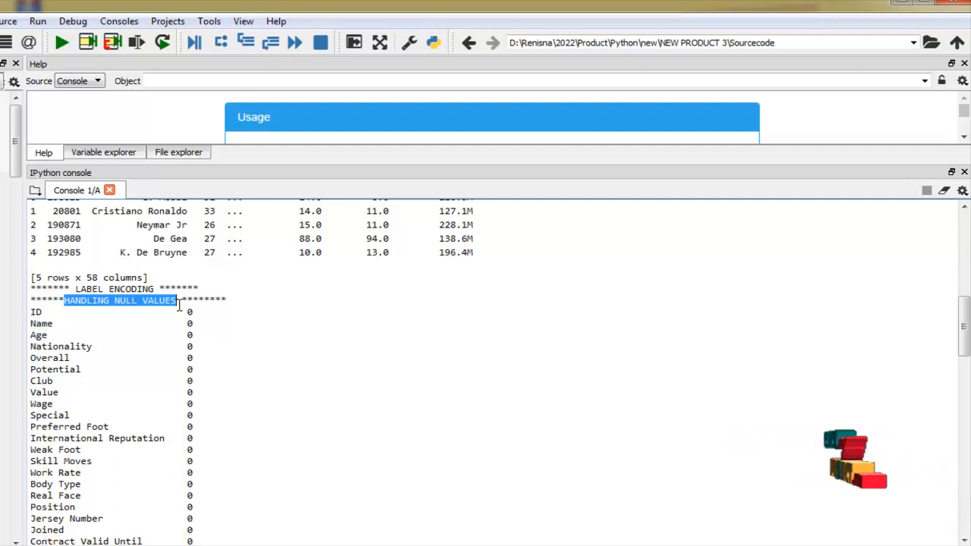
scroll("down", 3)
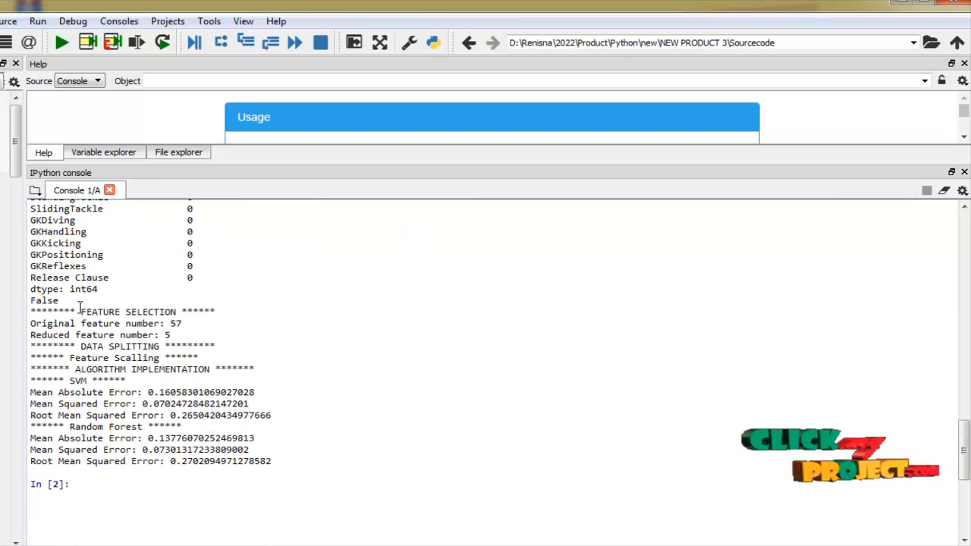
double_click(106, 313)
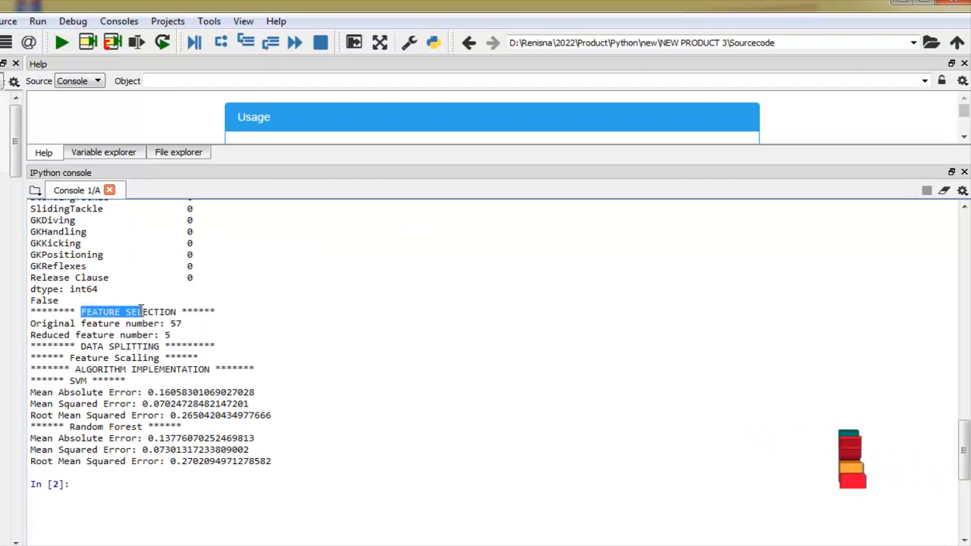